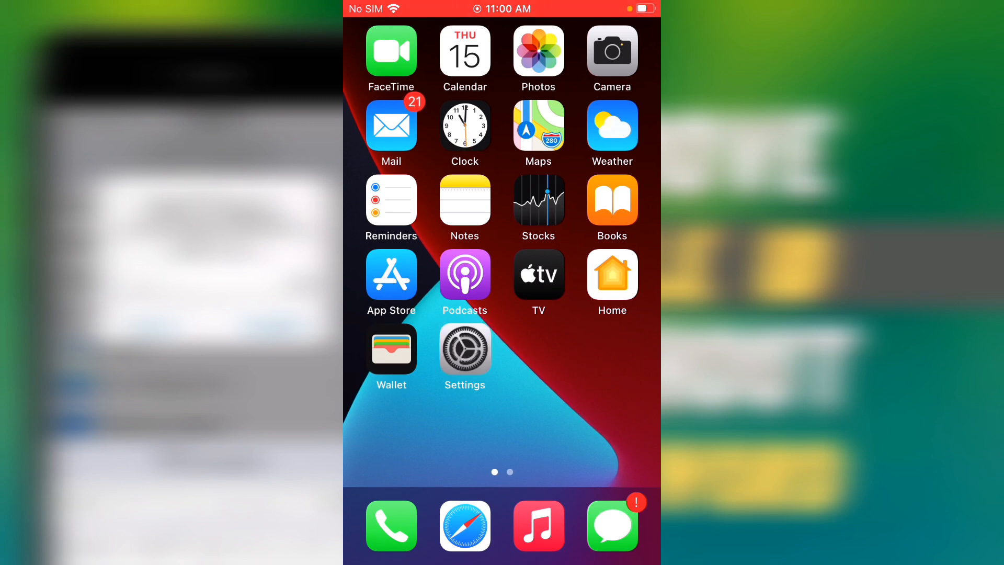
Step: Open the Apple ID account page and scroll to reach the sign-out password prompt
left_click(464, 355)
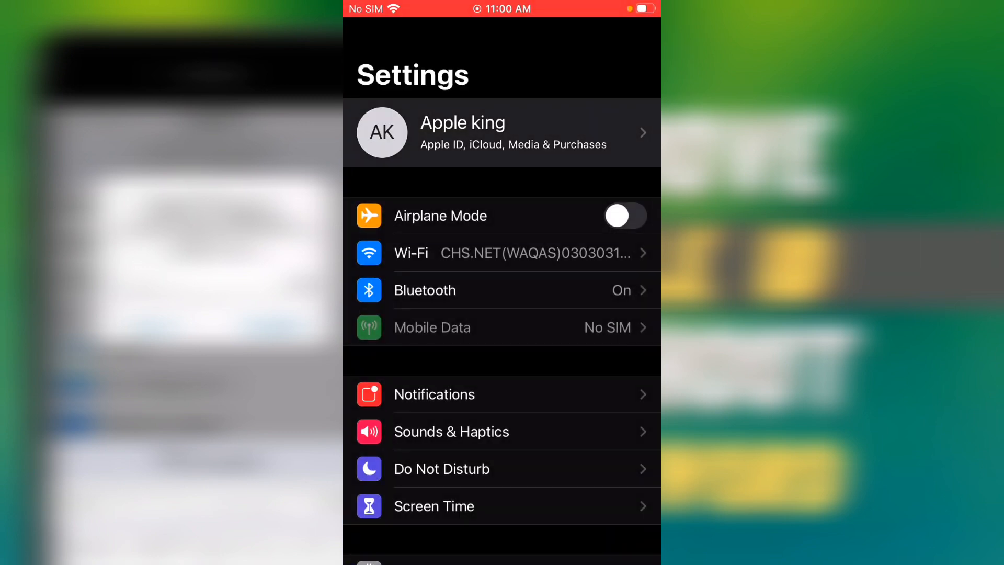
left_click(501, 132)
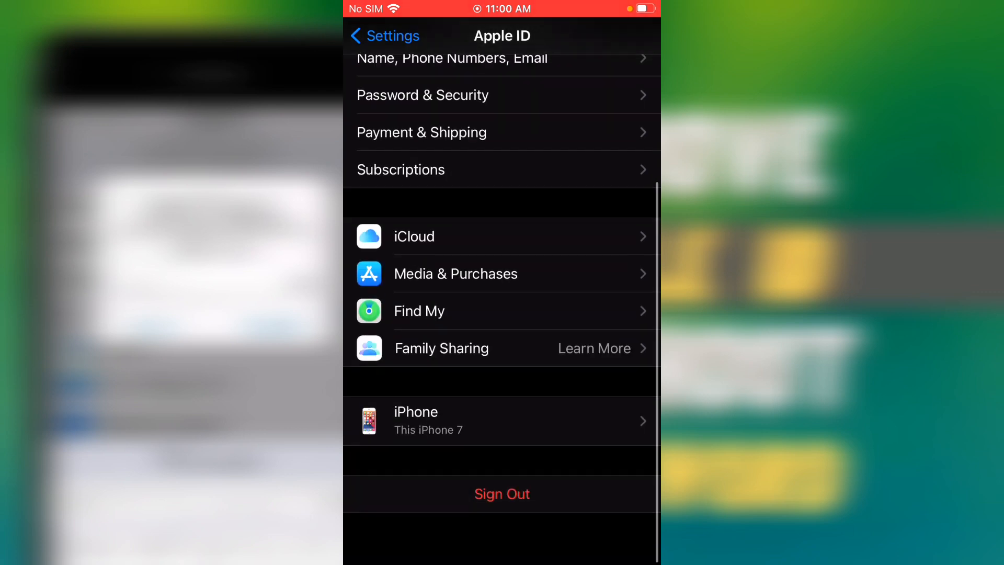
scroll("up", 3)
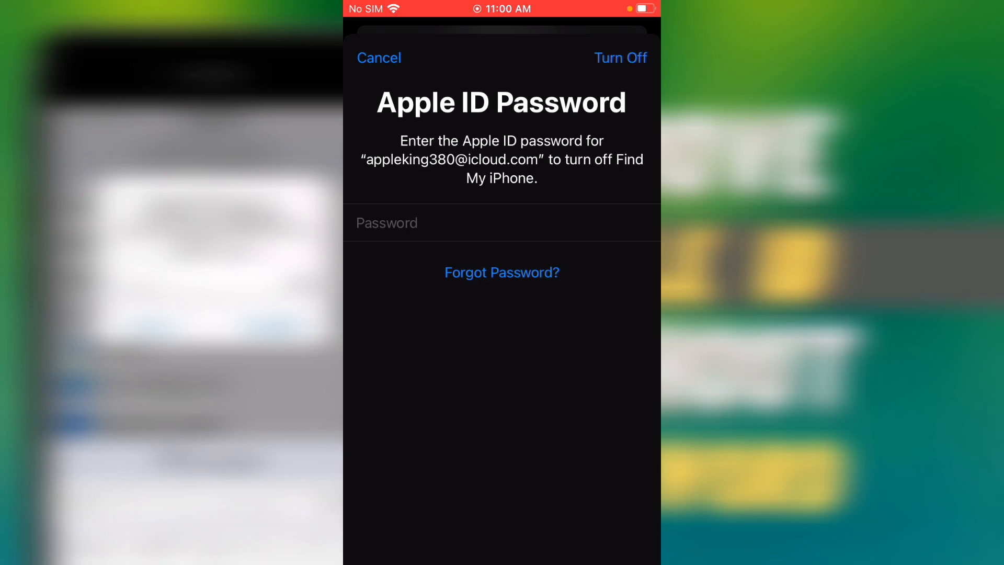
left_click(379, 57)
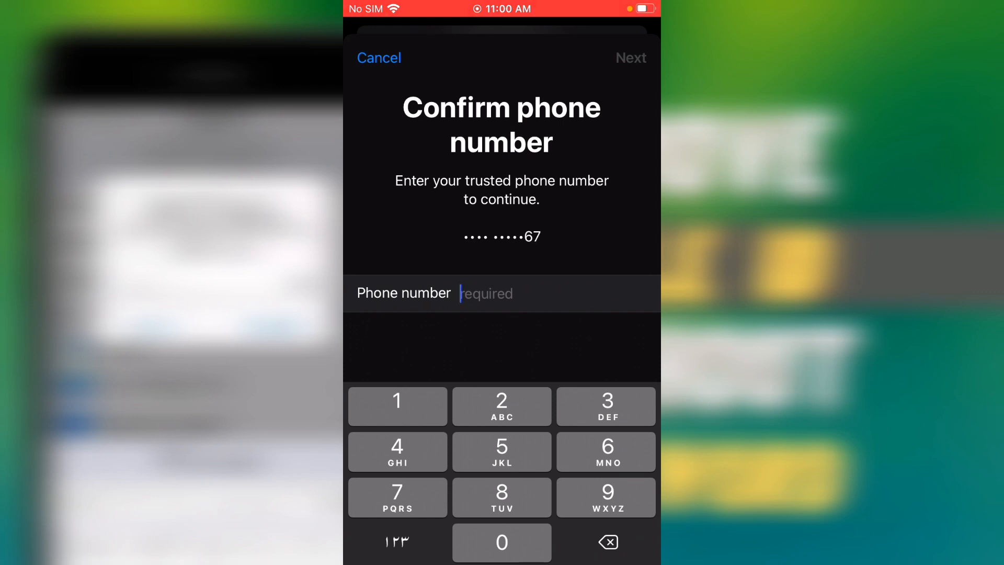
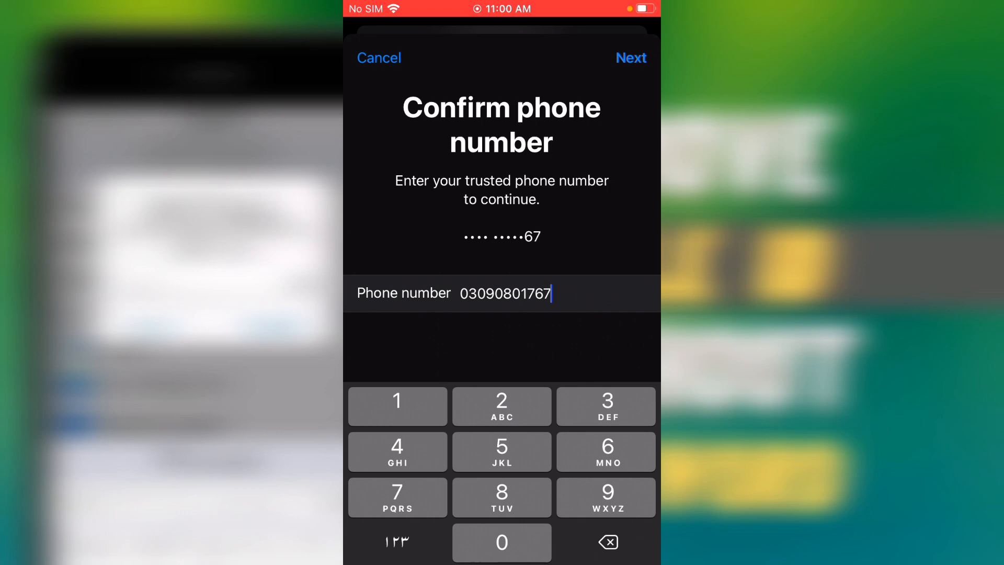
left_click(630, 58)
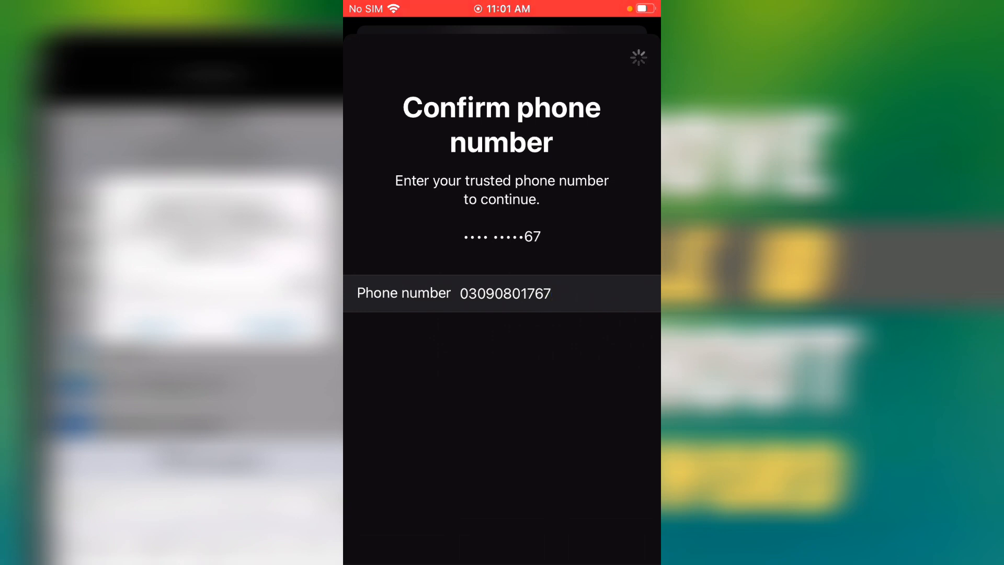
left_click(501, 293)
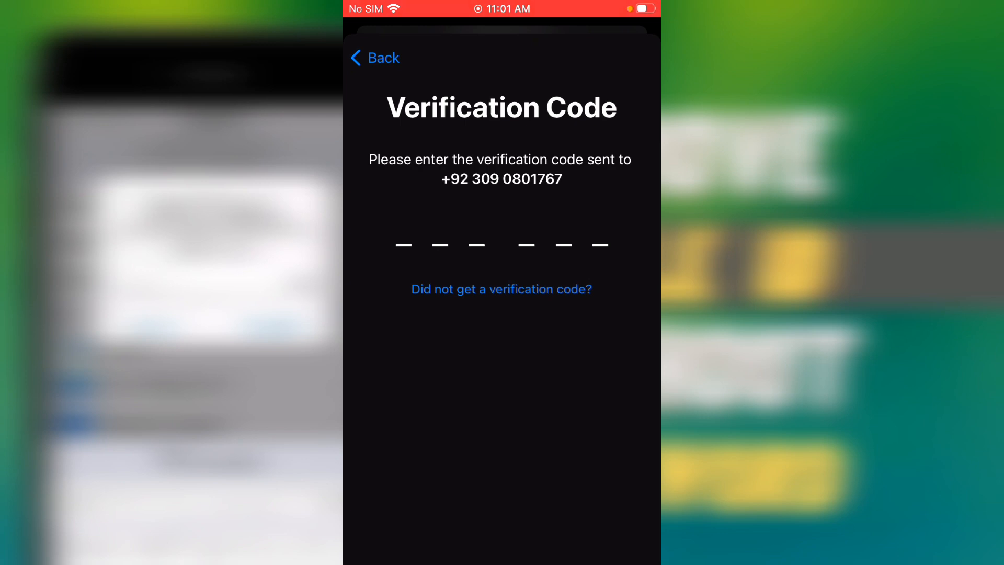
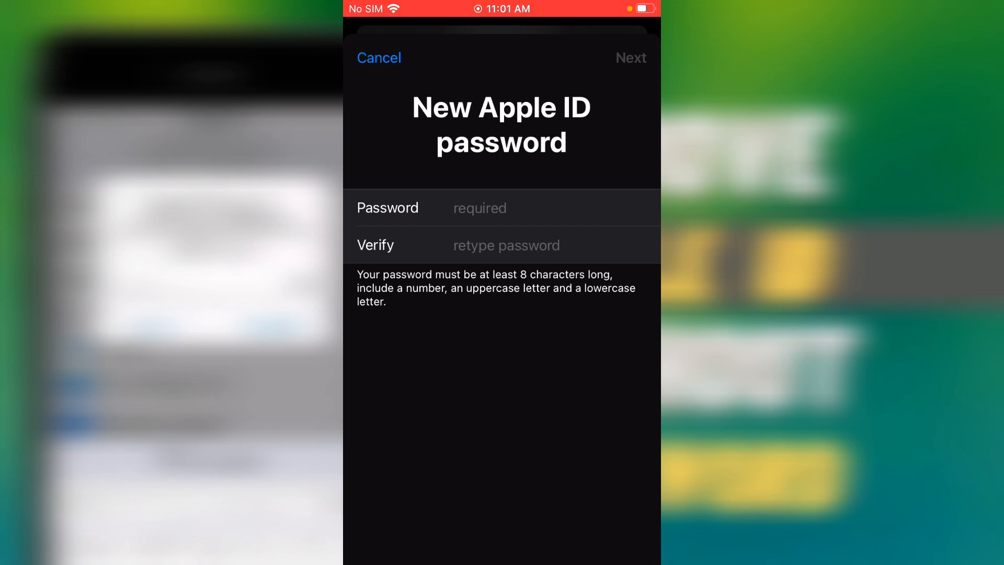
Step: Enter and verify the new Apple ID password, submit it, and dismiss the confirmation
left_click(512, 208)
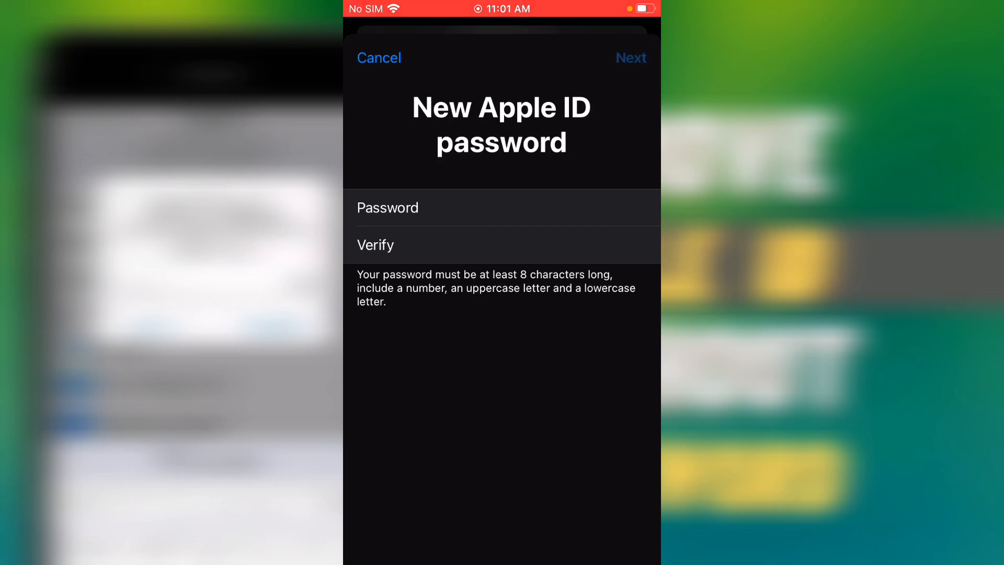
left_click(630, 58)
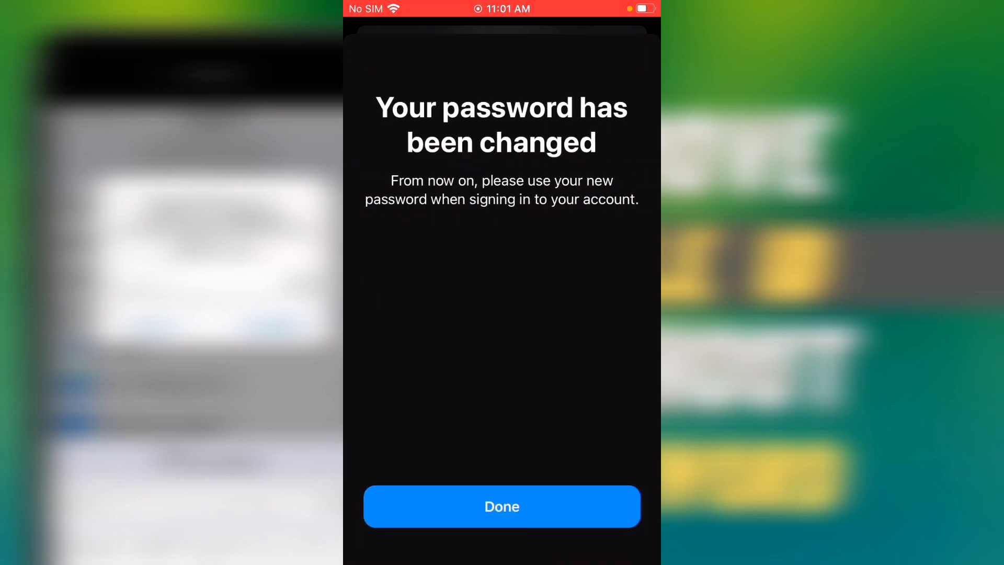
left_click(502, 505)
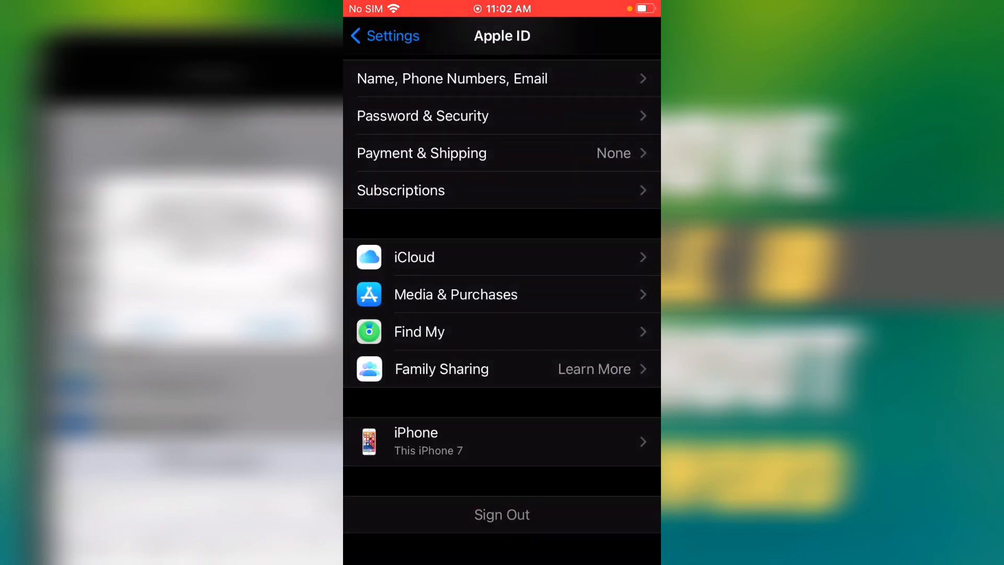
Step: Sign out of the Apple ID without keeping Keychain or Safari data, confirming removal
left_click(502, 514)
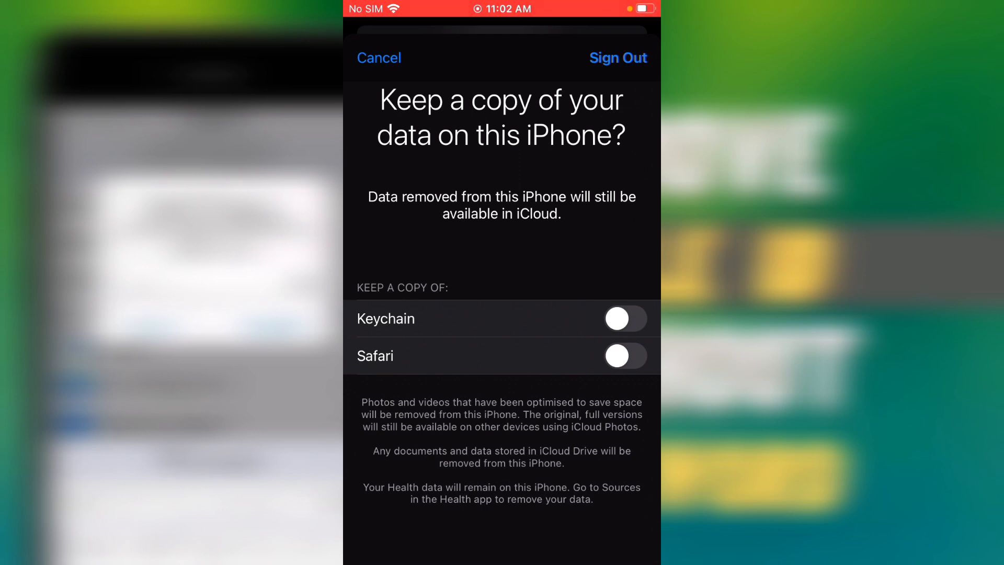
left_click(617, 57)
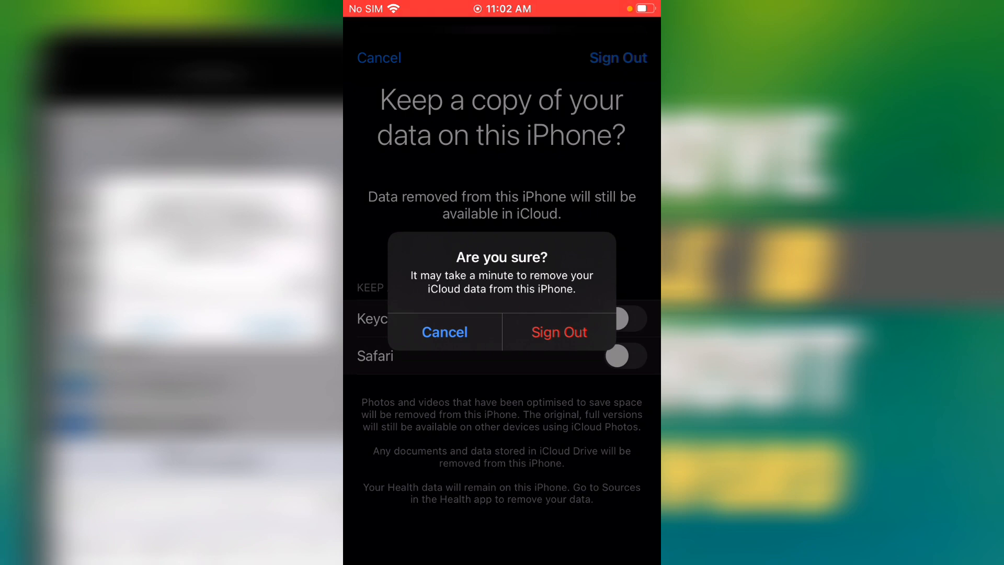
left_click(558, 332)
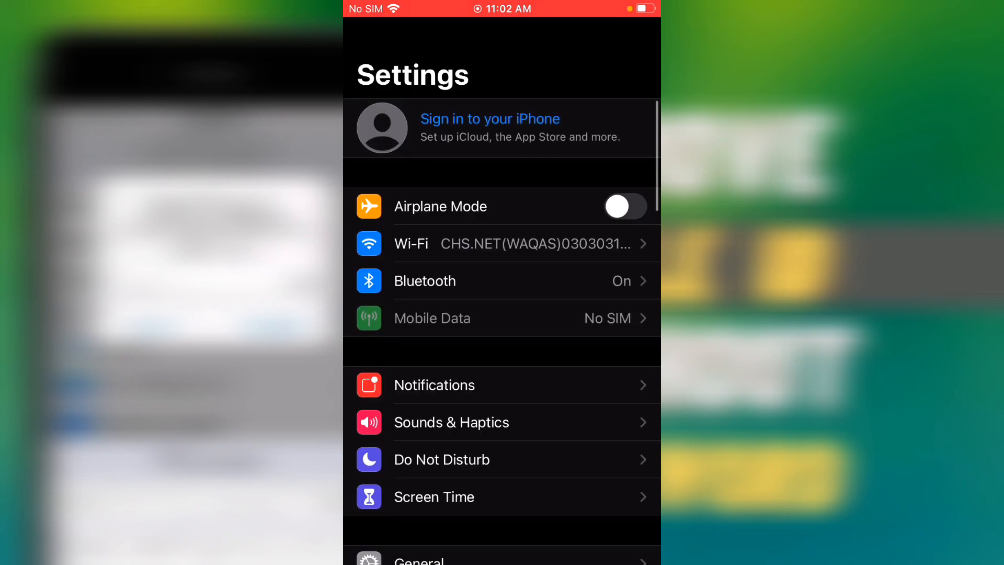
Step: Open the 'Sign in to your iPhone' form, then cancel out of it
left_click(490, 128)
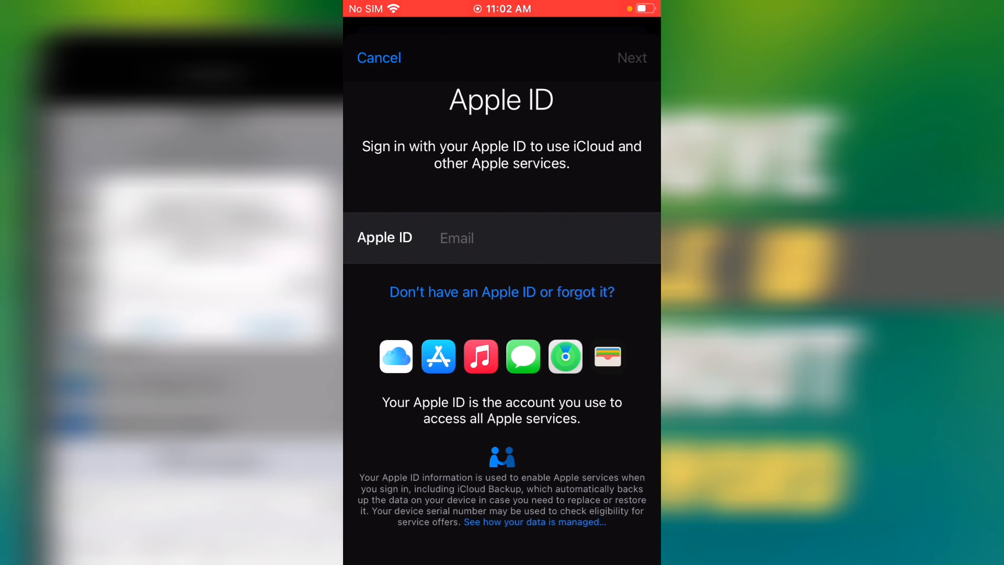
left_click(379, 58)
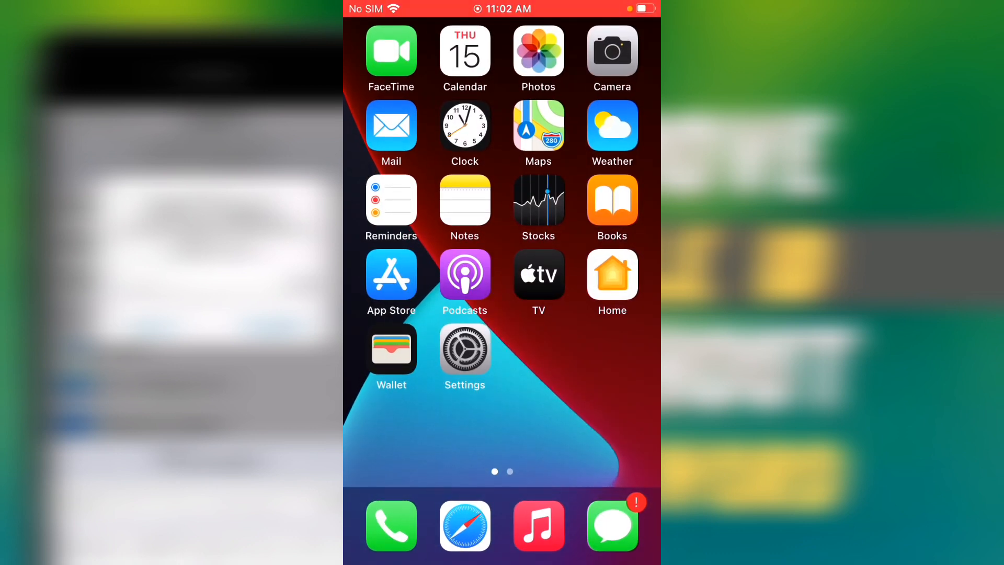